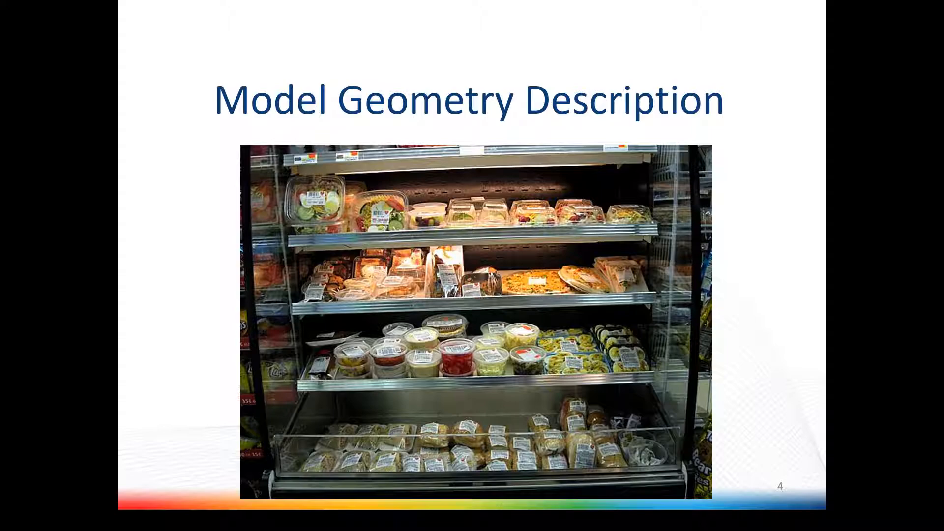
Advance past the Model Geometry Description slide to slide 6
key("Right")
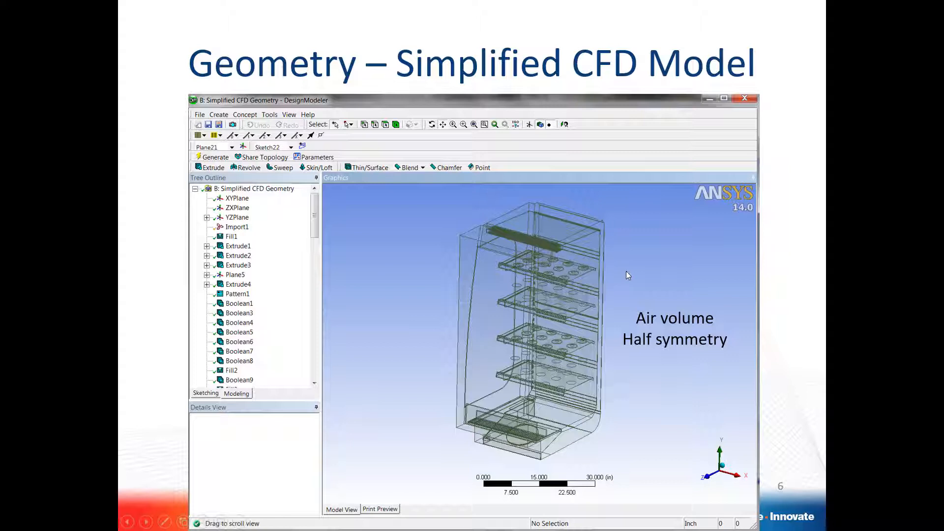
mouse_move(81, 235)
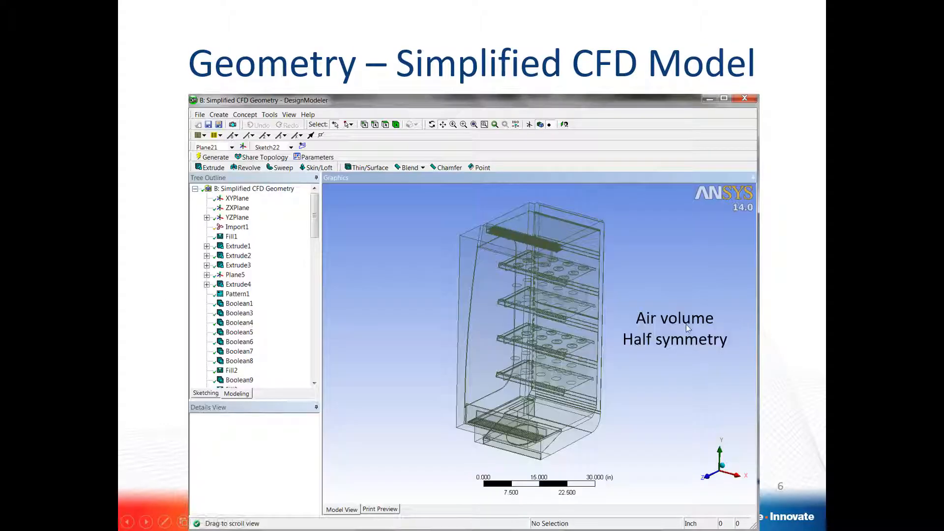
left_click_drag(686, 328, 572, 298)
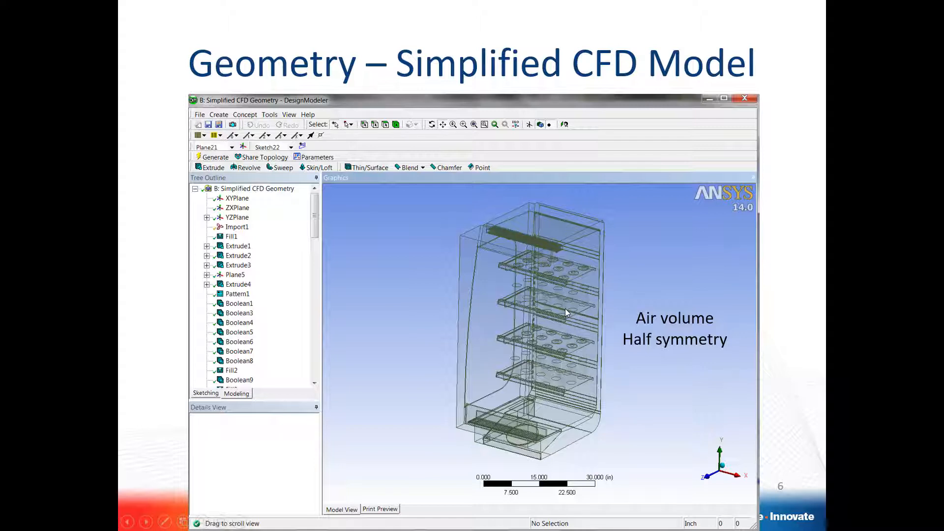
mouse_move(386, 343)
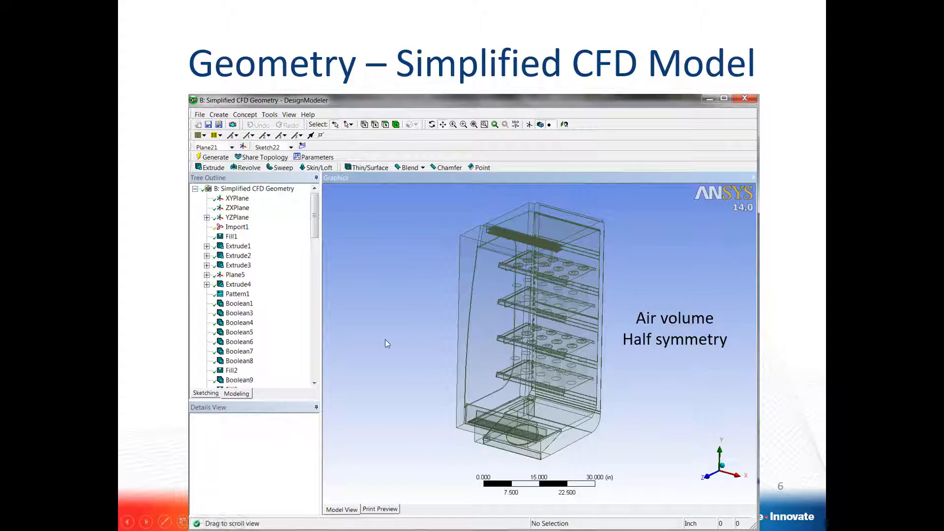
mouse_move(120, 386)
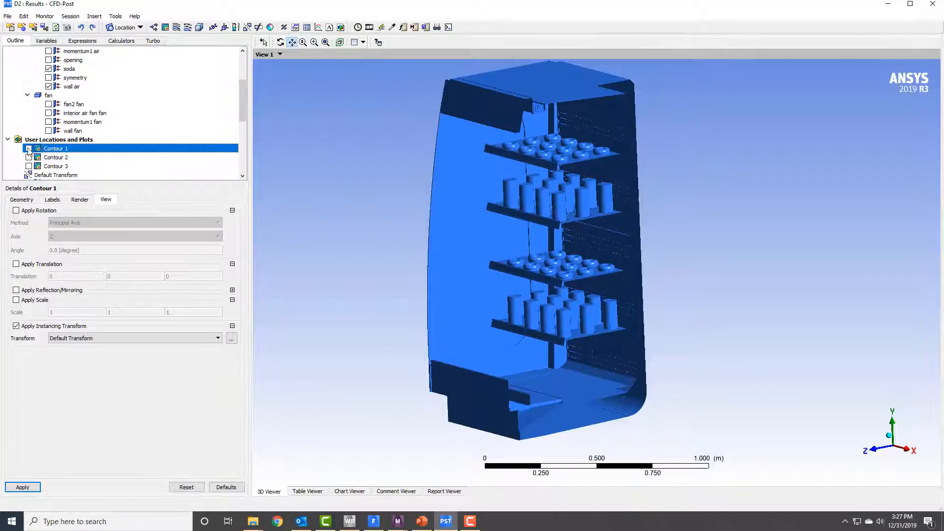
Turn on Contour 1 temperature contours and pan to the upper shelves
left_click(28, 148)
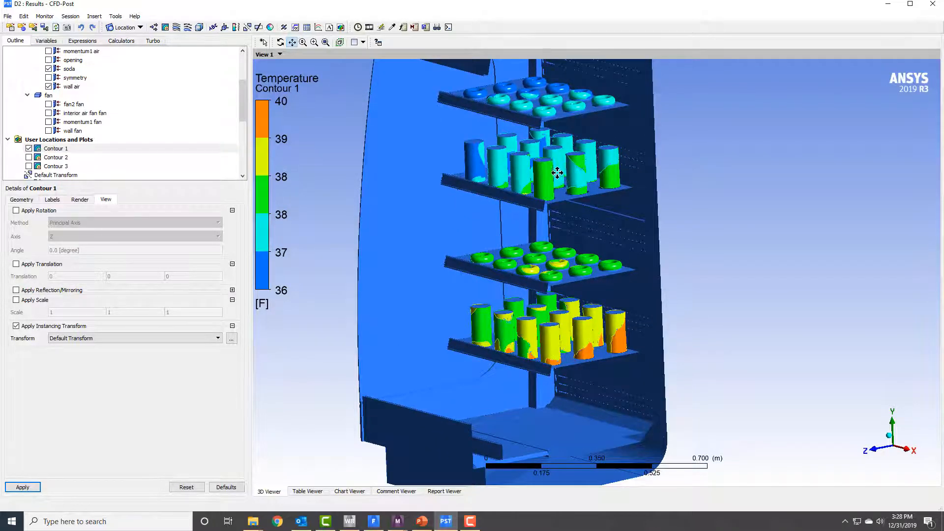
left_click_drag(557, 173, 561, 240)
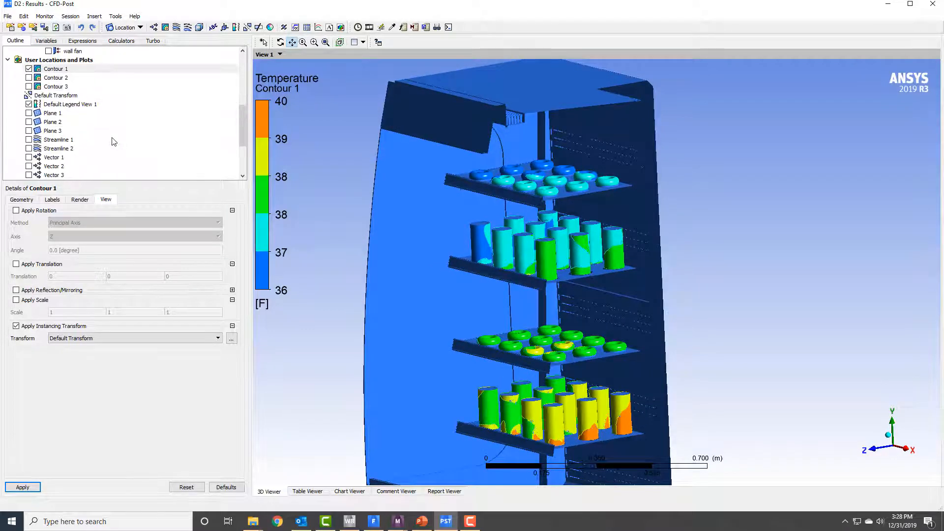
Enable Streamline 1 velocity streamlines and orbit the view to inspect the airflow
left_click(29, 139)
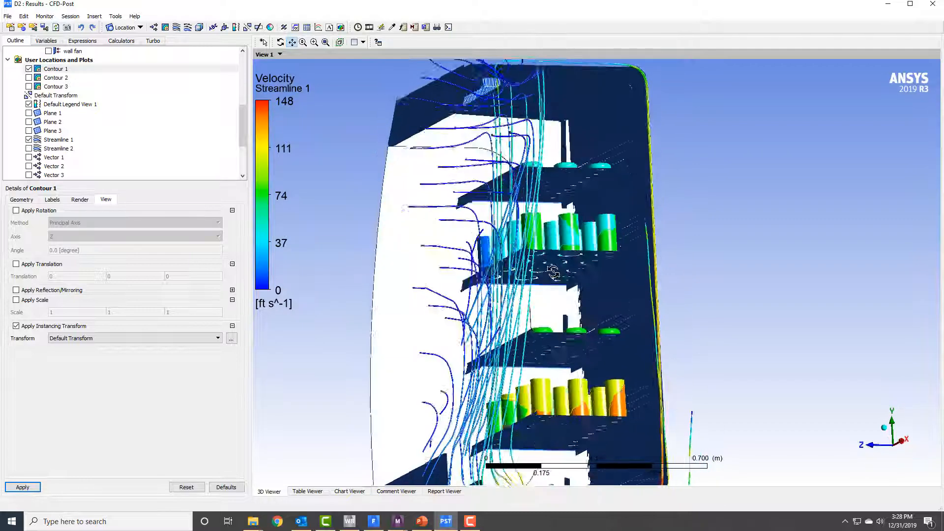
left_click_drag(555, 271, 557, 301)
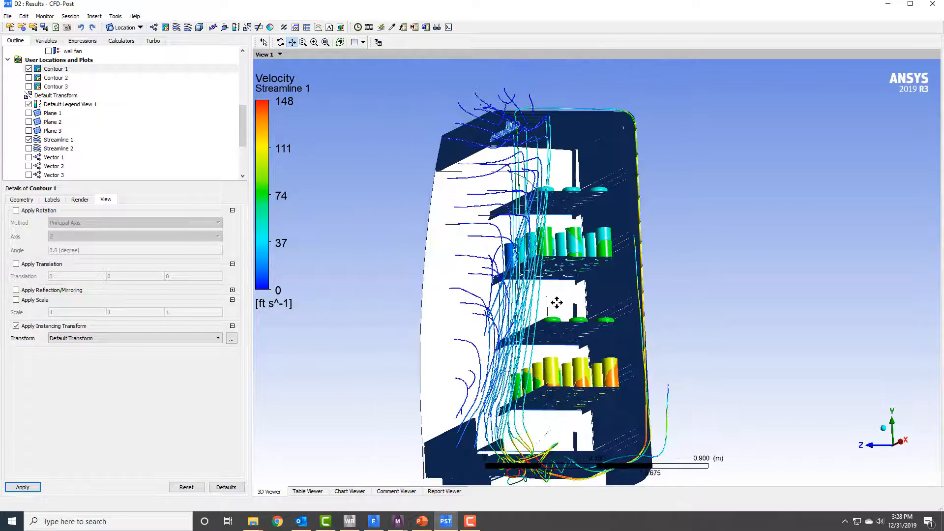
left_click_drag(556, 303, 543, 427)
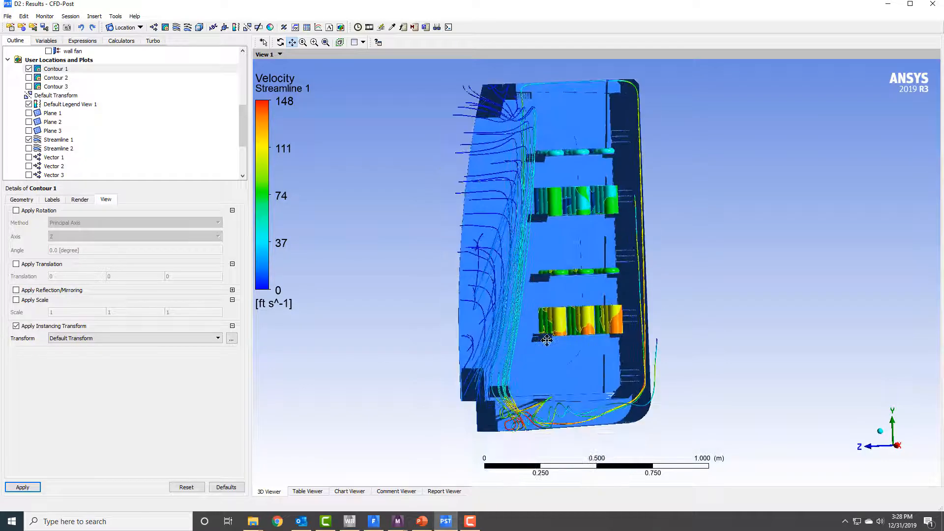
left_click_drag(547, 338, 641, 76)
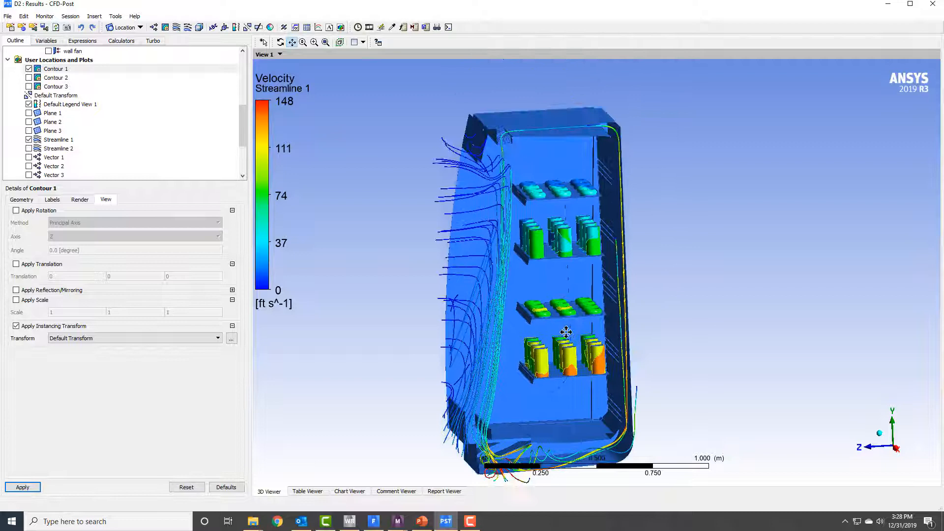
left_click_drag(566, 331, 587, 144)
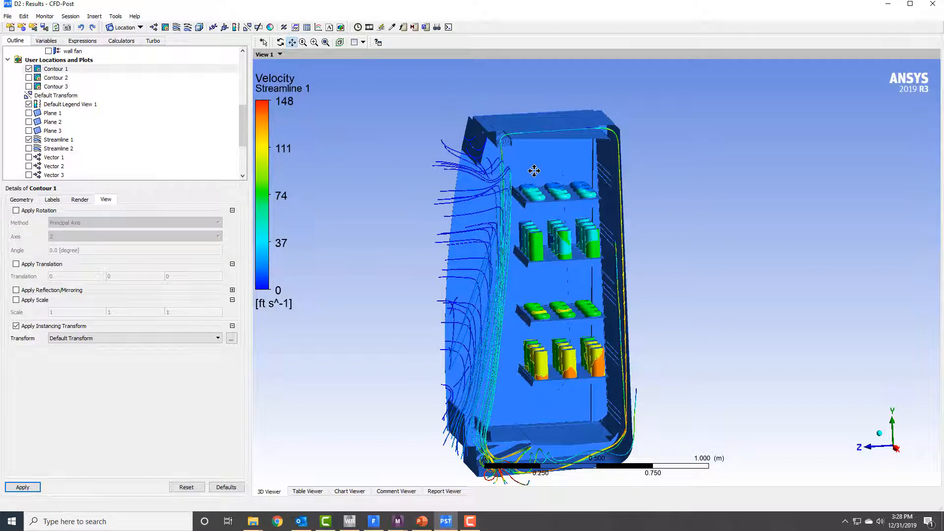
mouse_move(510, 134)
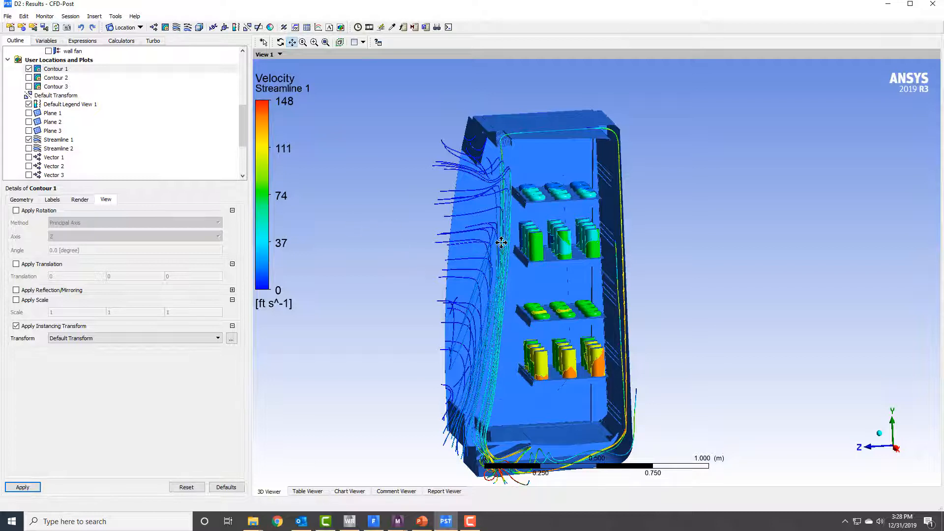
mouse_move(265, 335)
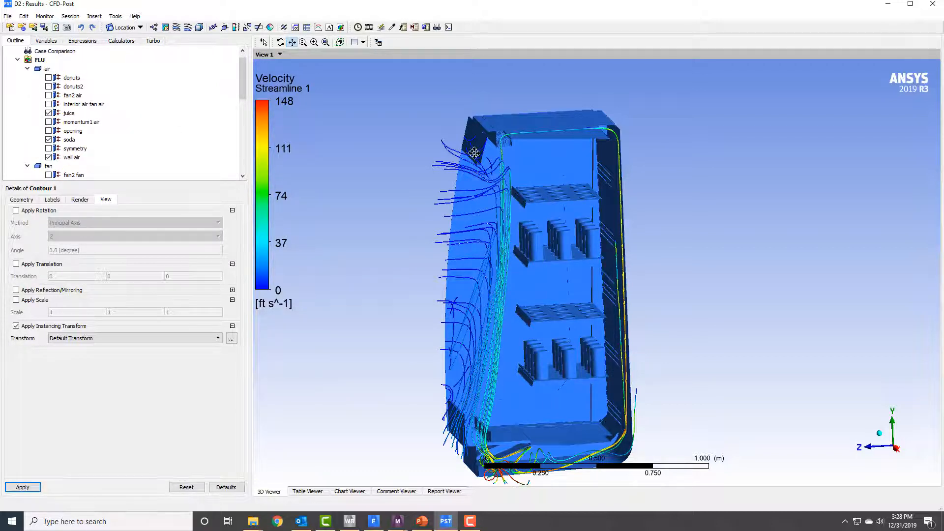
left_click(49, 77)
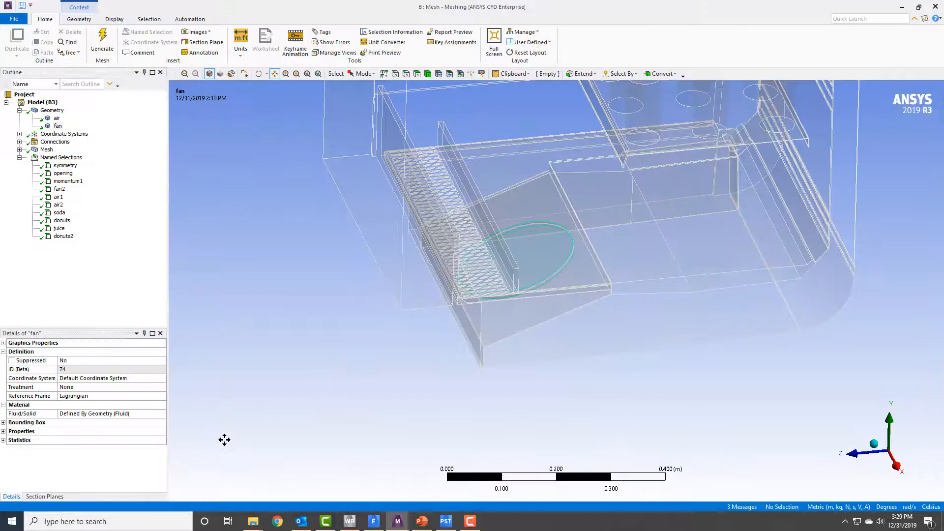
Rotate the model and select the soda, donuts, juice and donuts2 named selections
left_click_drag(542, 241, 470, 331)
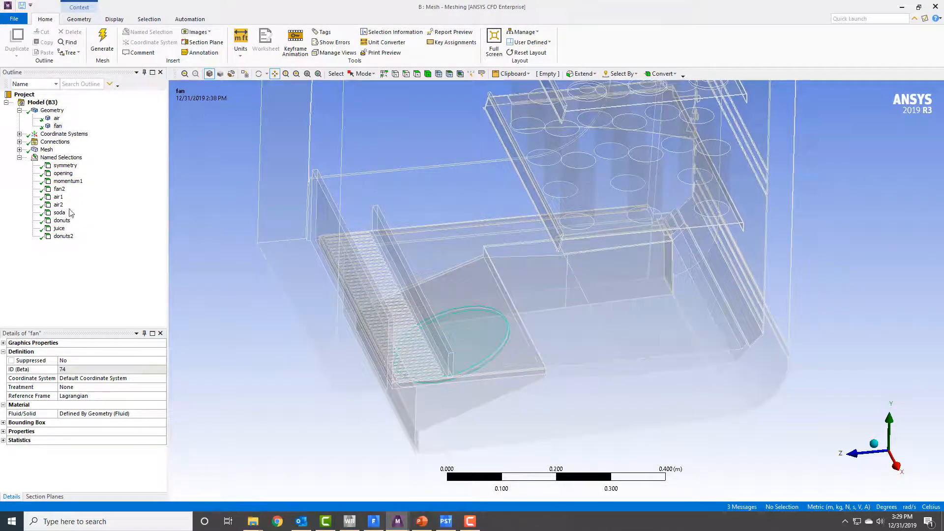
left_click(59, 212)
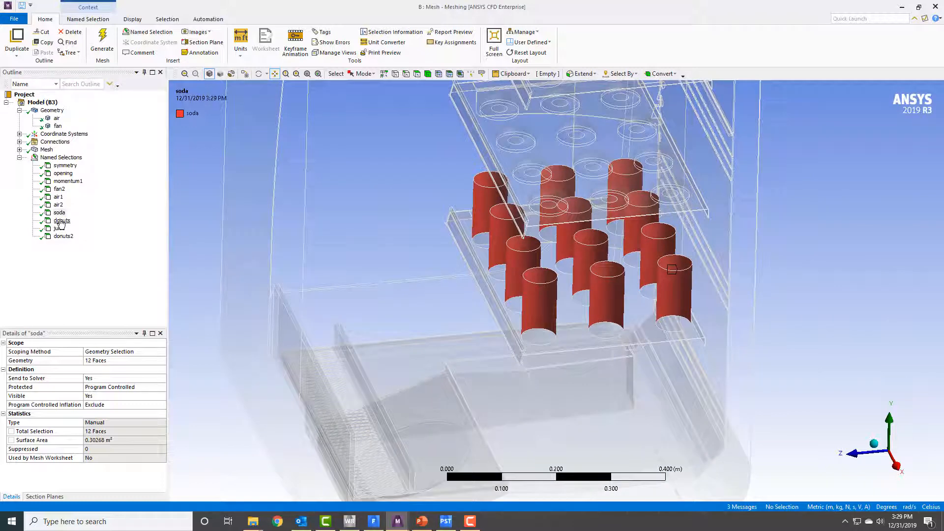
left_click(62, 221)
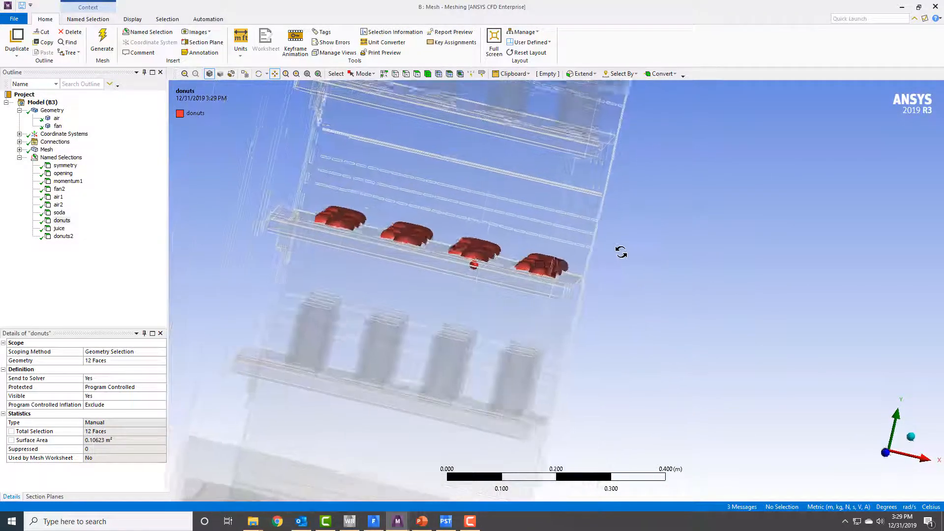
left_click(59, 228)
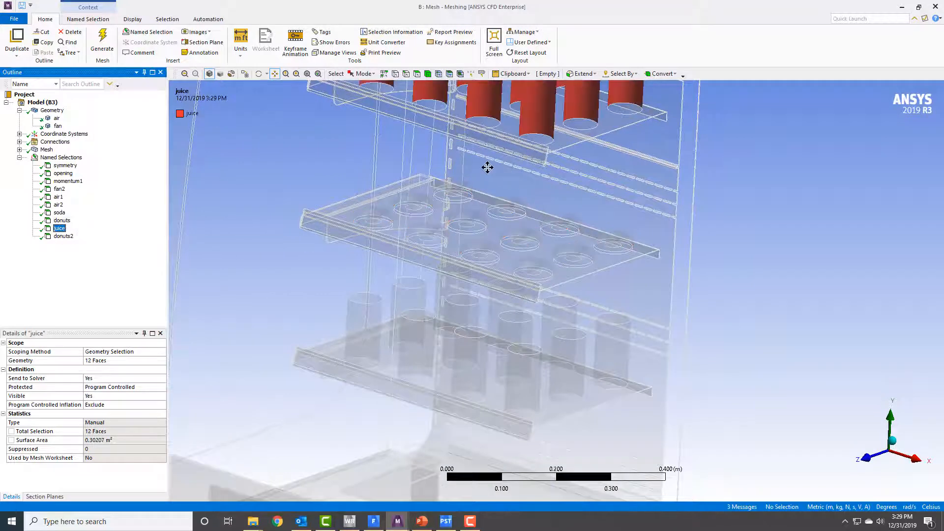
left_click(62, 236)
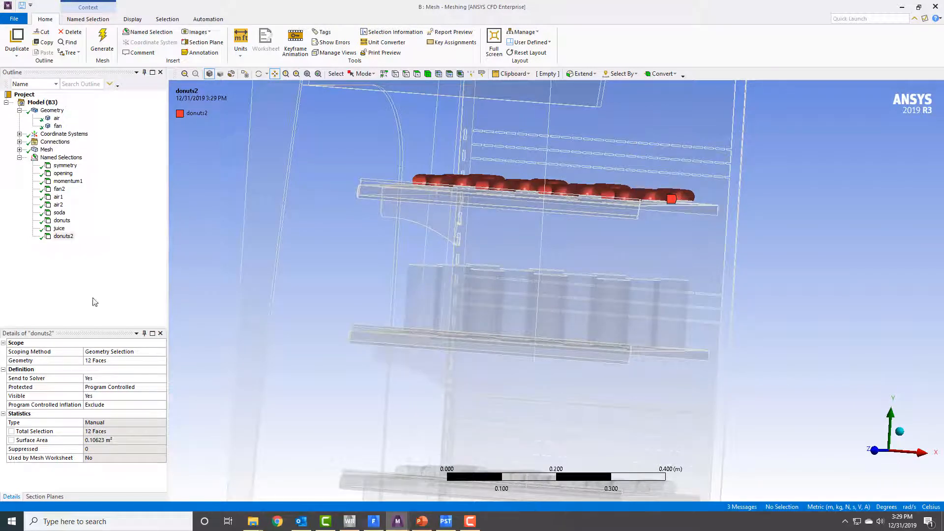
mouse_move(57, 295)
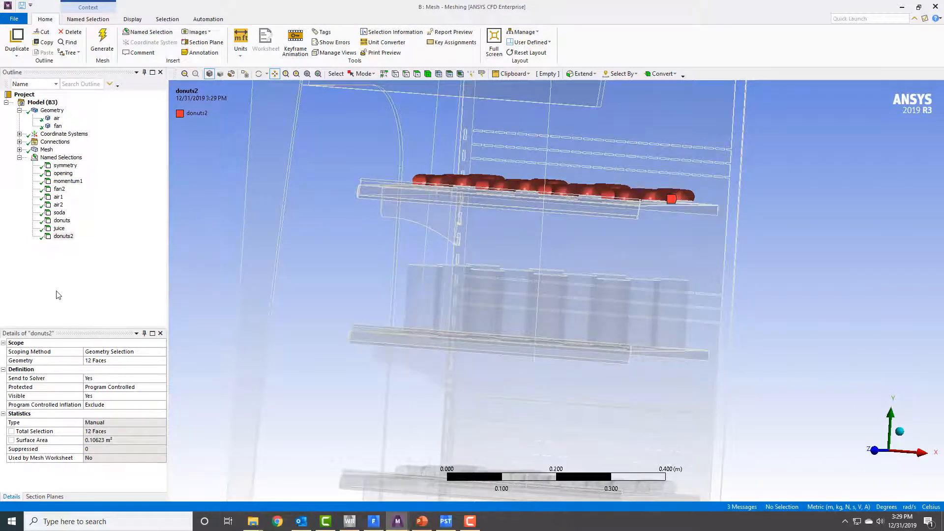